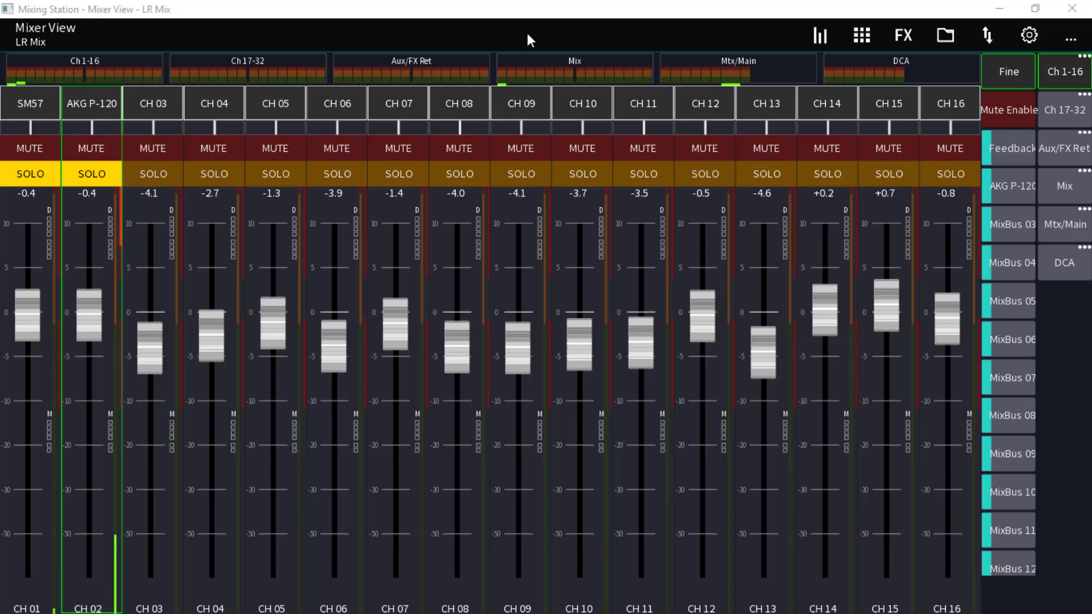
mouse_move(582, 37)
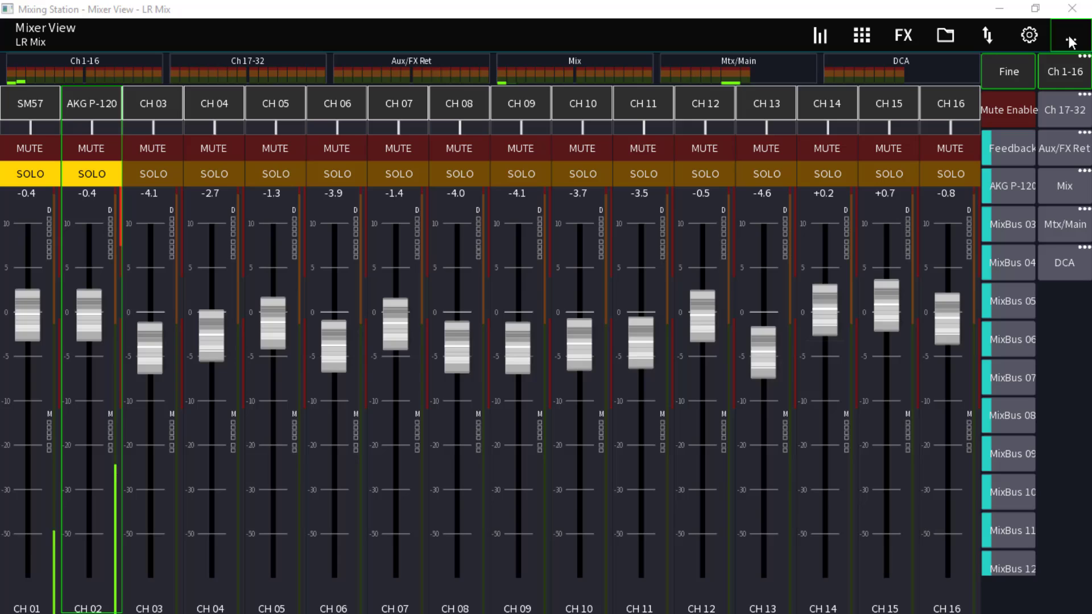
Clear the SM57 and AKG P-120 solos via Clear Solo, then reopen the options panel.
click(1071, 35)
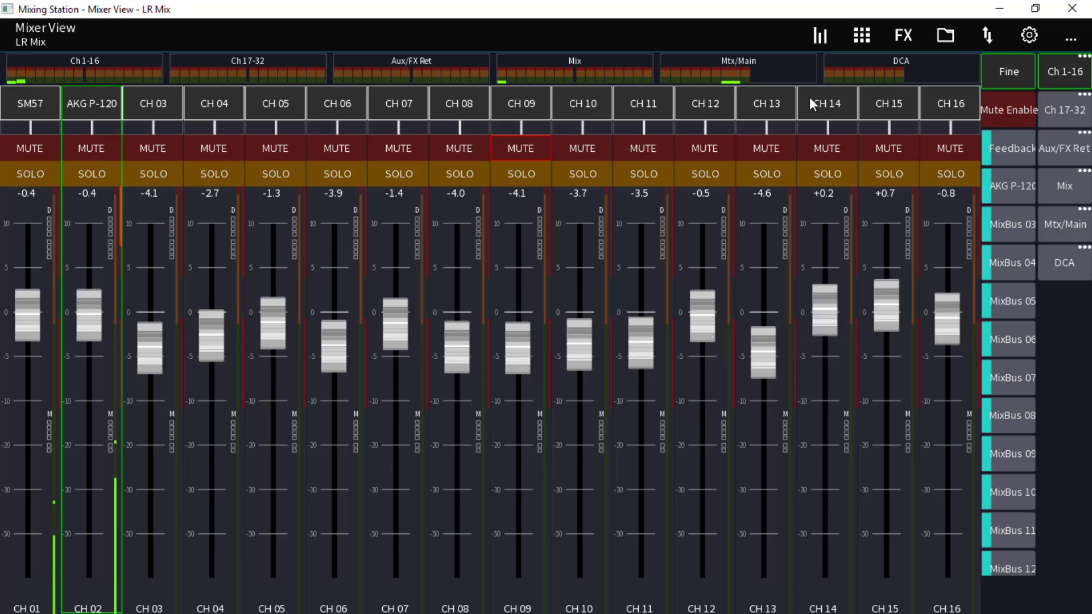
click(1071, 34)
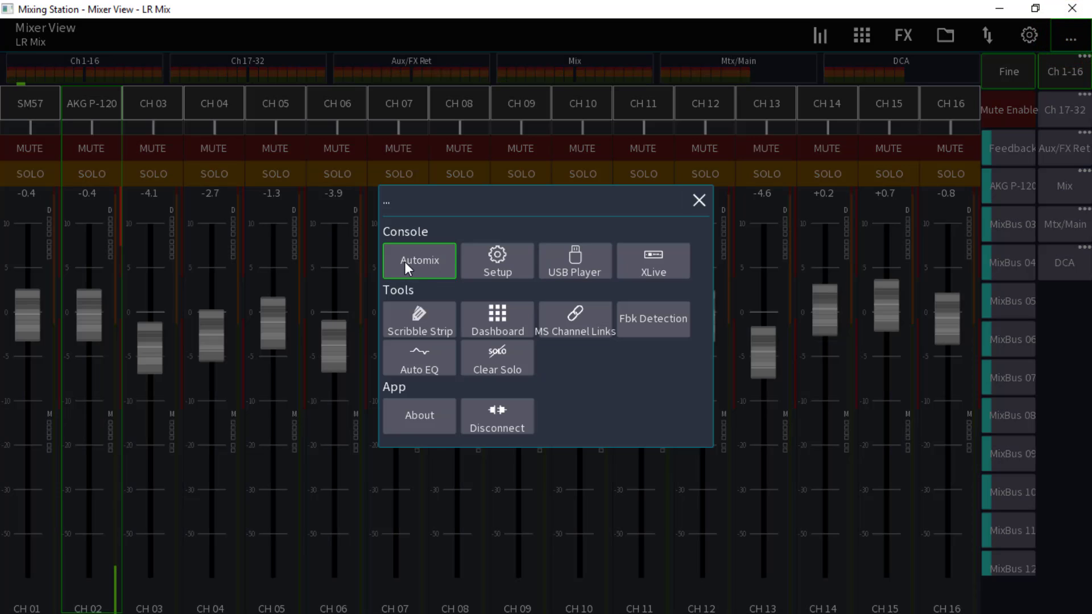
Choose Automix under Console to see SM57 and AKG P-120 assigned to group X.
click(418, 261)
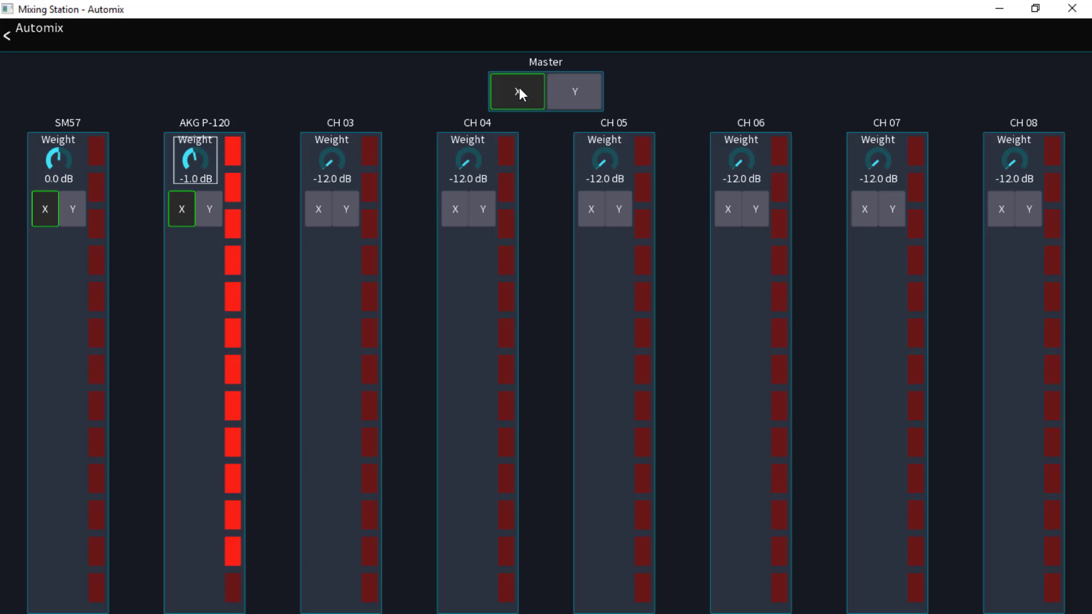
click(573, 91)
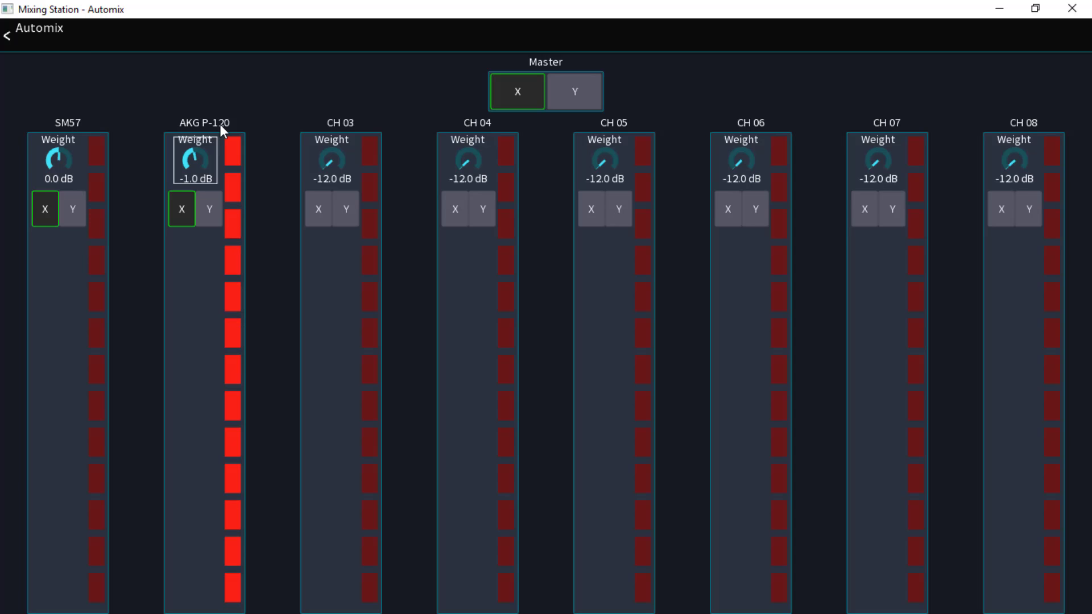
mouse_move(78, 132)
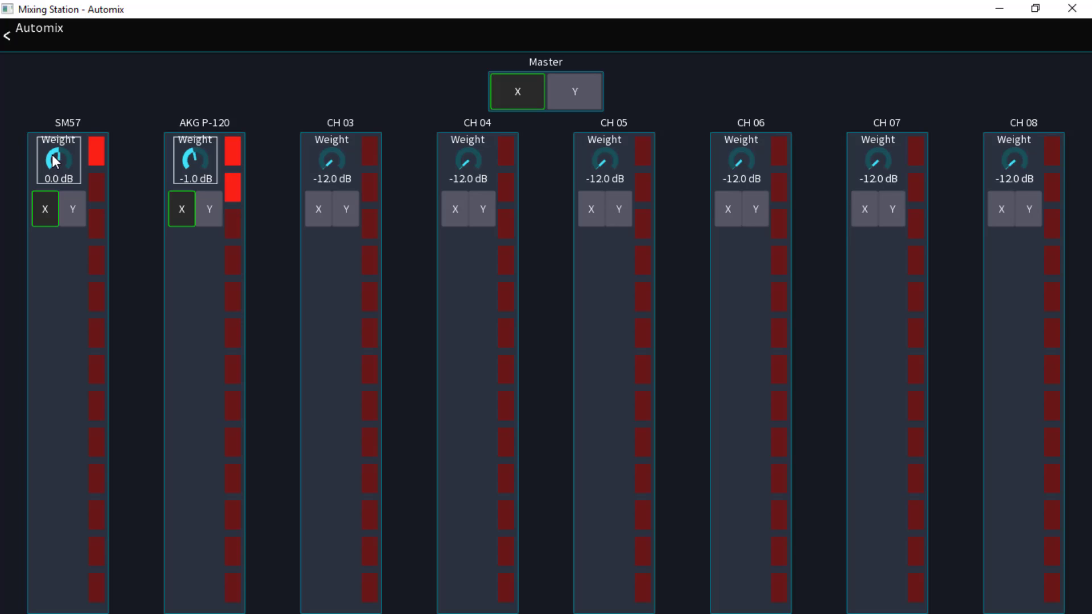
drag(58, 155, 62, 133)
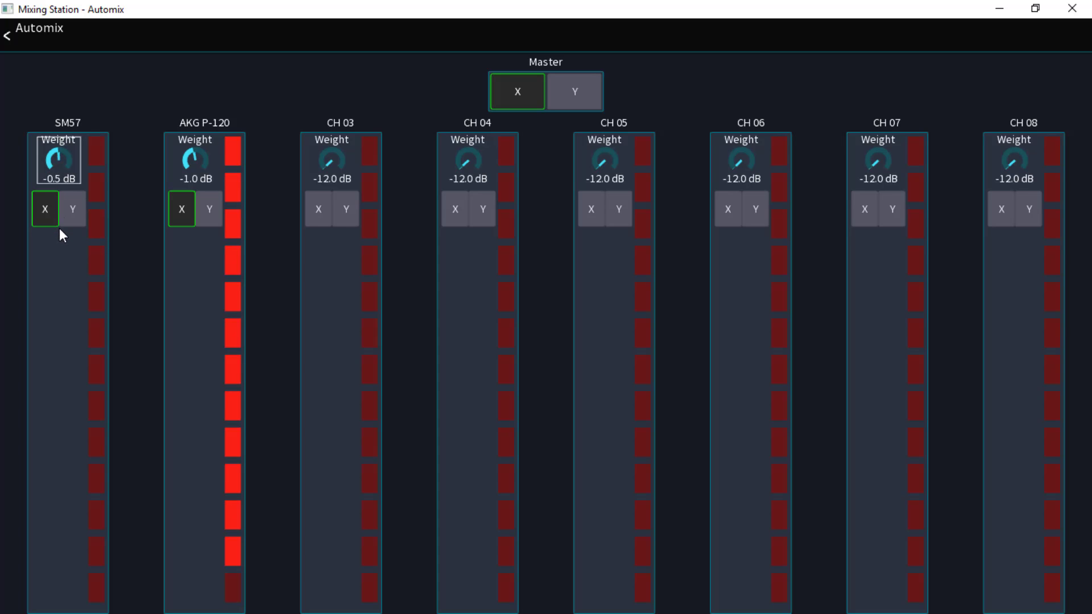
drag(59, 155, 59, 146)
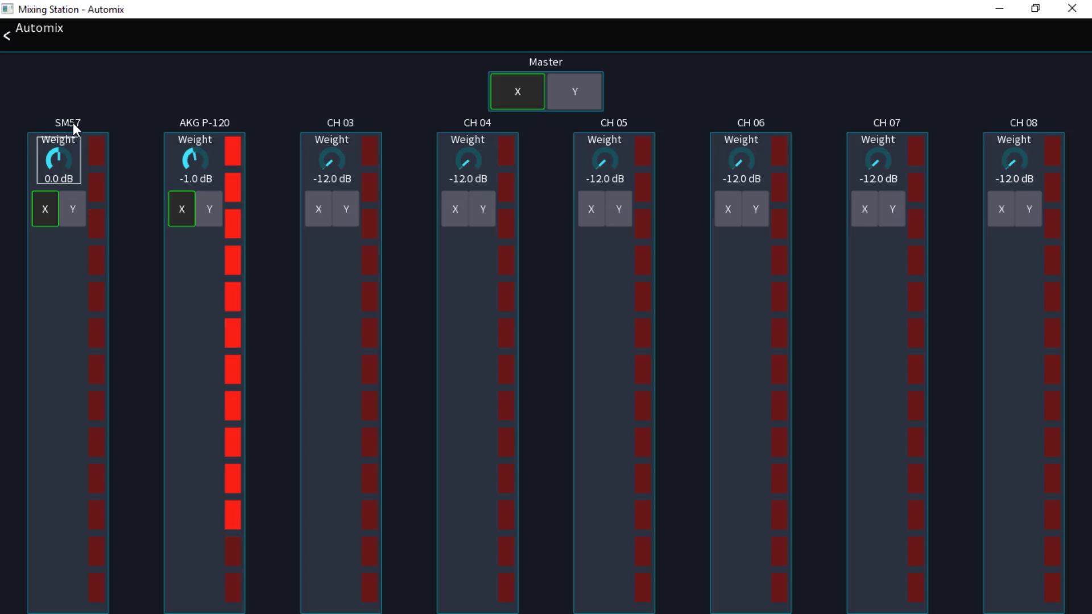
mouse_move(308, 136)
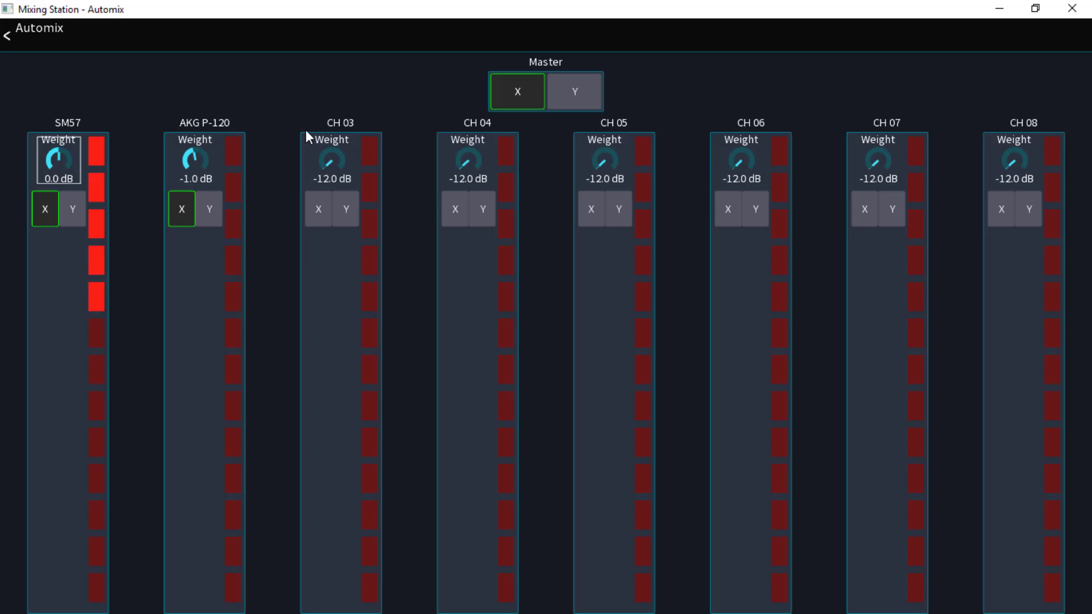
mouse_move(967, 178)
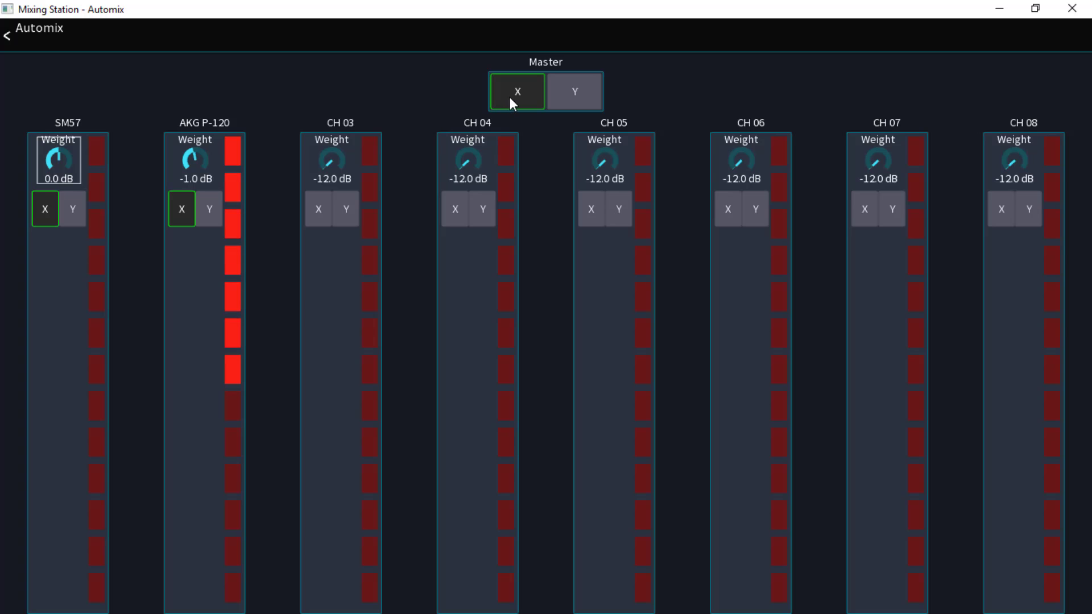
Toggle automix Master X off and on to compare, then return to the LR Mix view.
click(517, 91)
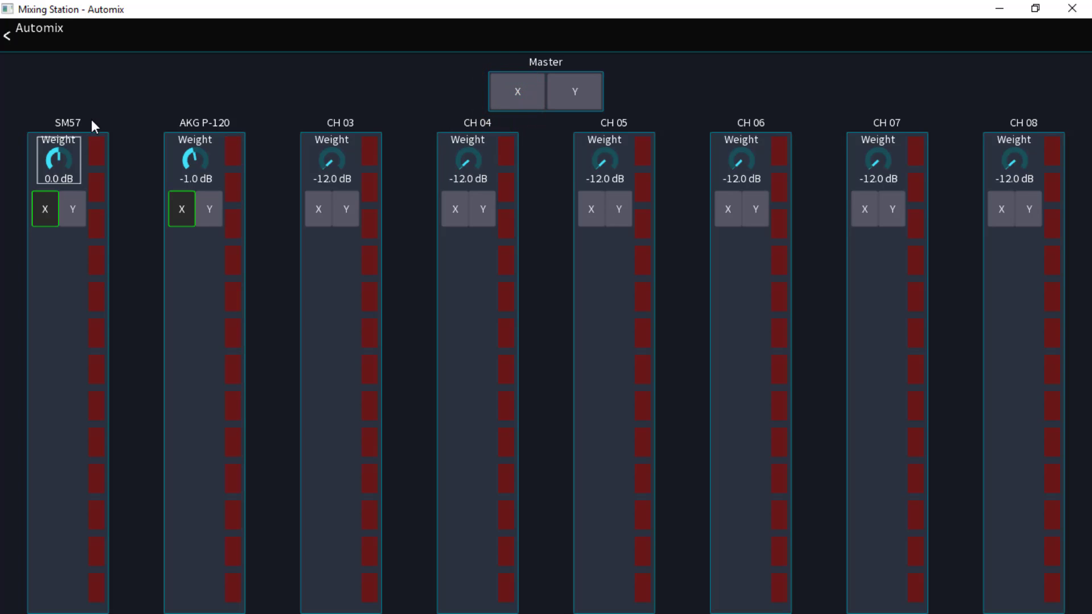
mouse_move(155, 229)
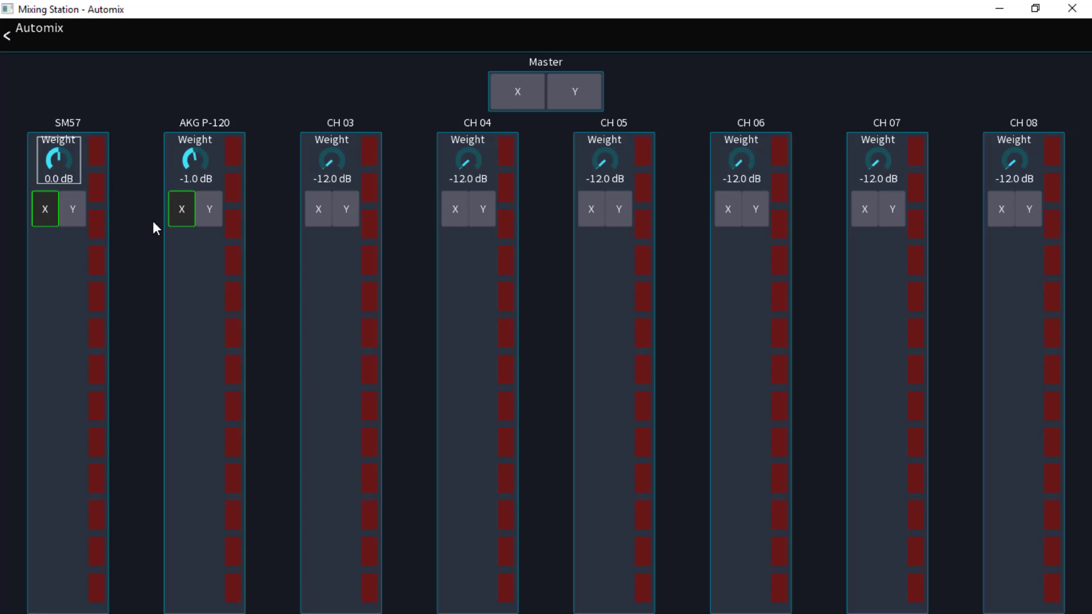
mouse_move(127, 190)
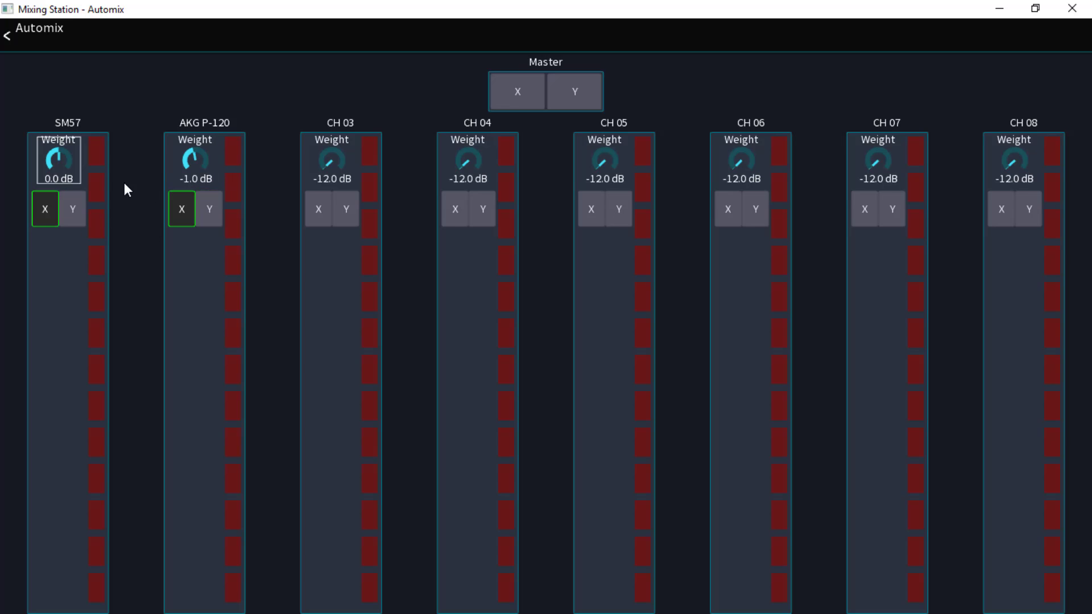
mouse_move(115, 141)
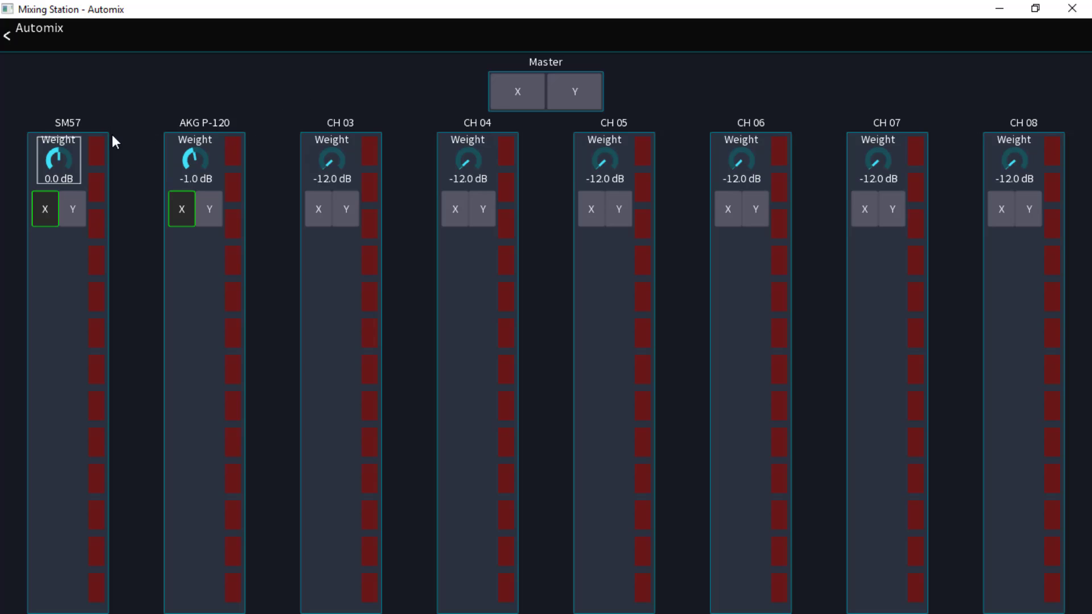
click(517, 91)
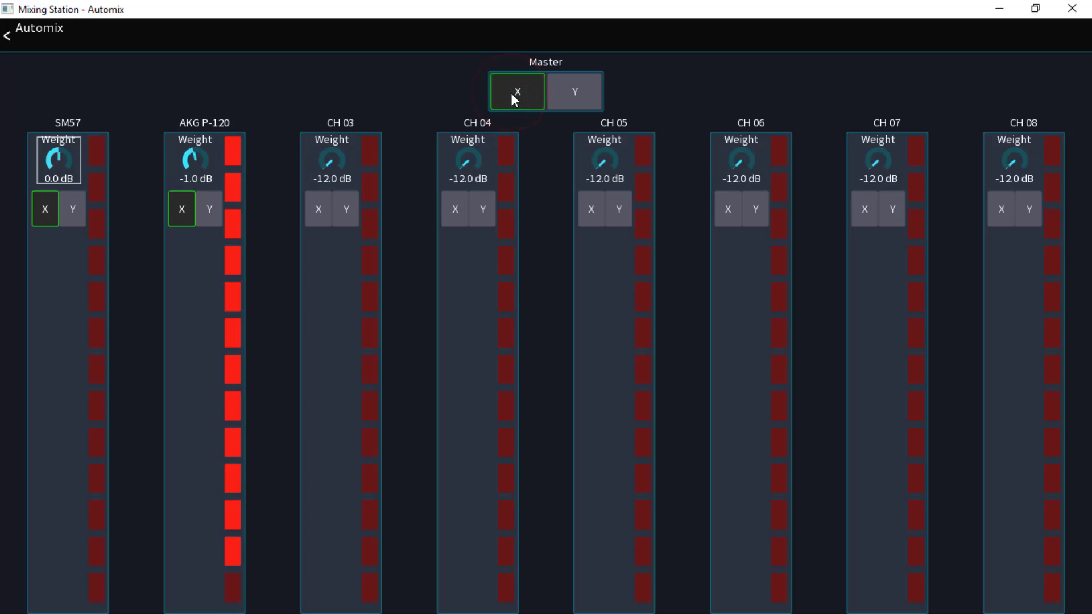
click(516, 91)
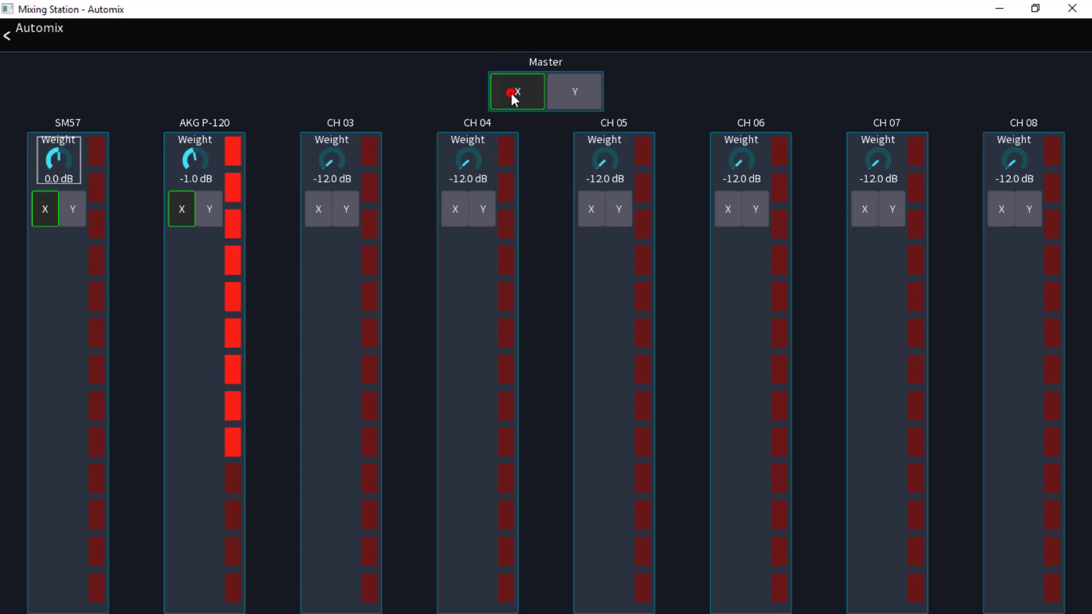
click(517, 91)
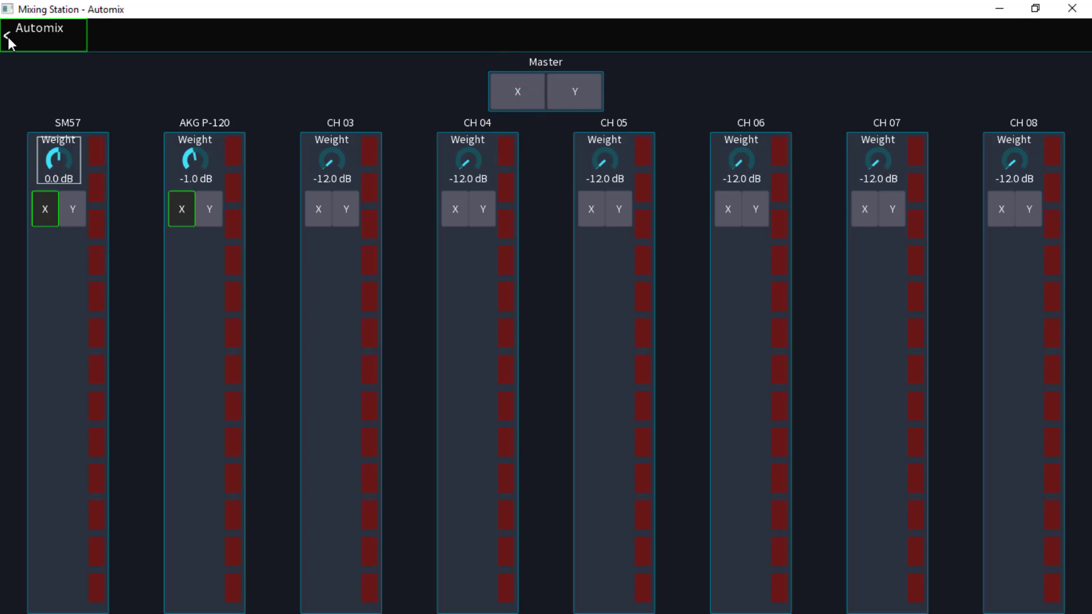
click(9, 34)
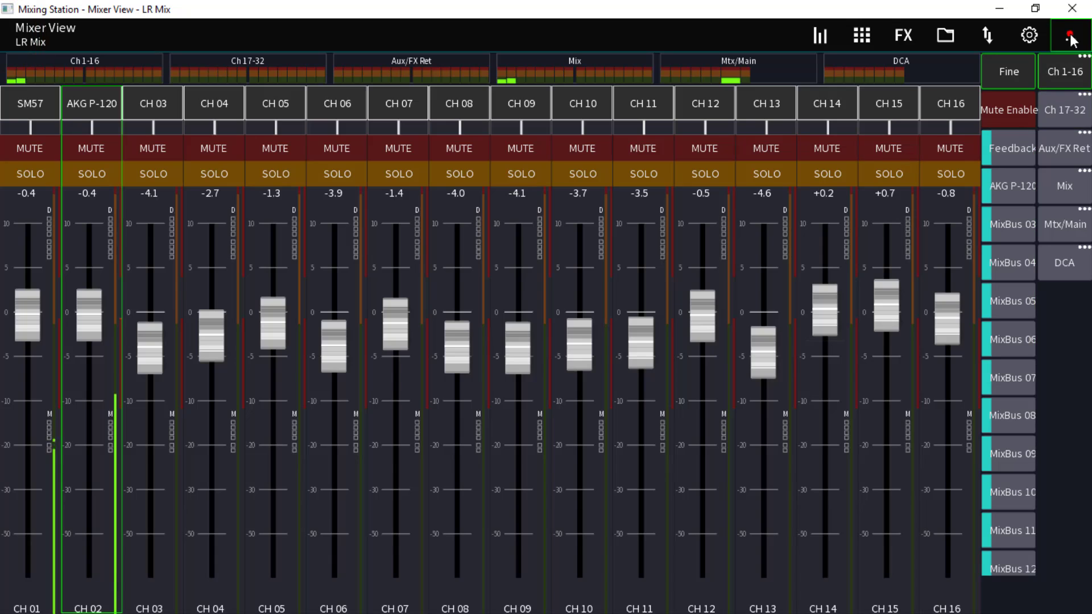
Choose Dashboard under Tools in the '...' menu.
click(1073, 36)
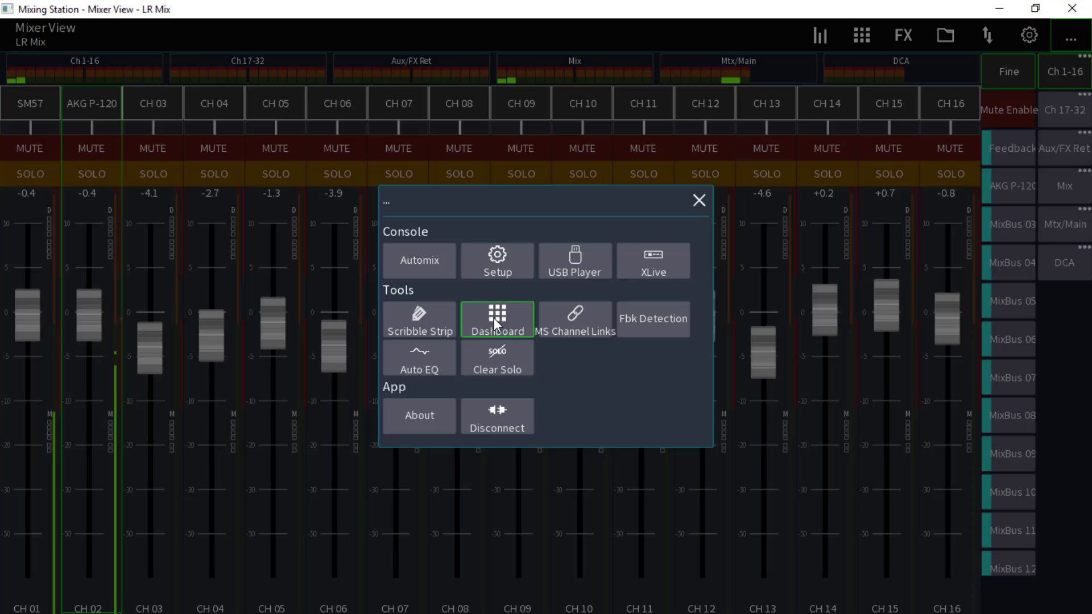
click(496, 320)
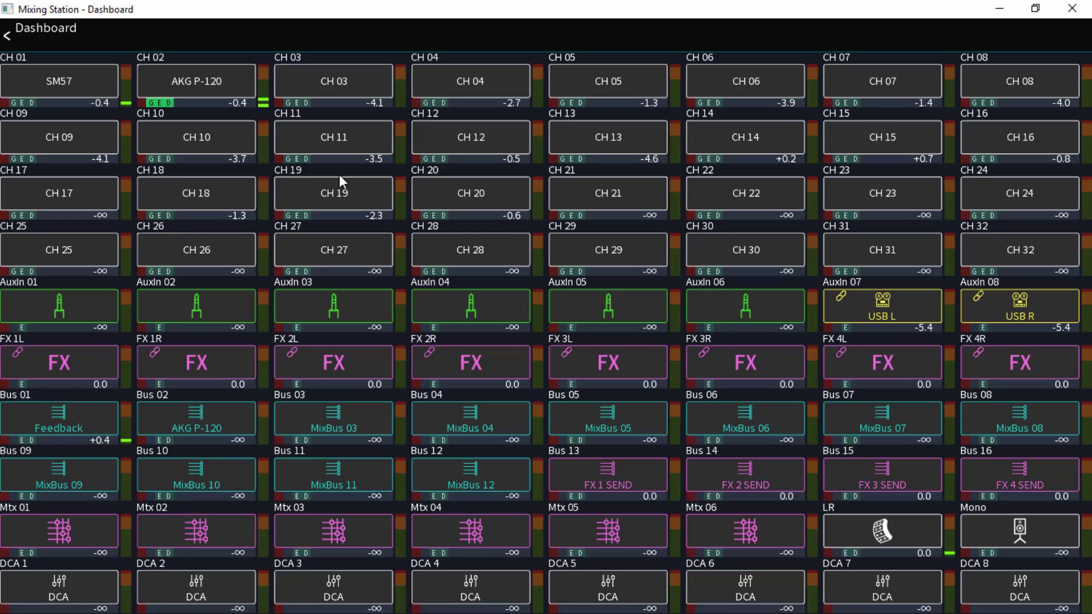
mouse_move(617, 237)
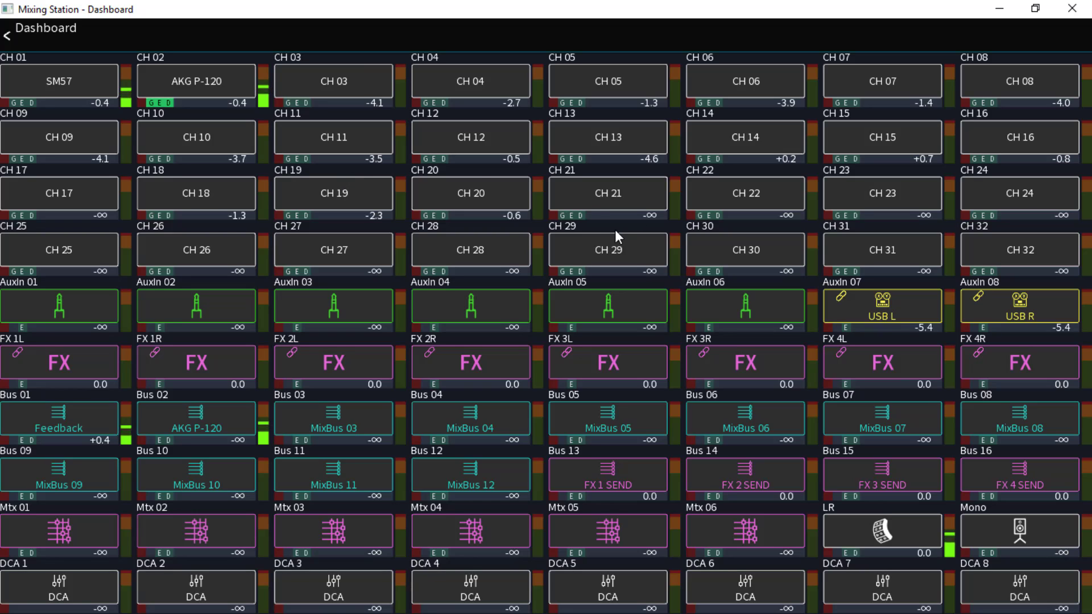
mouse_move(316, 293)
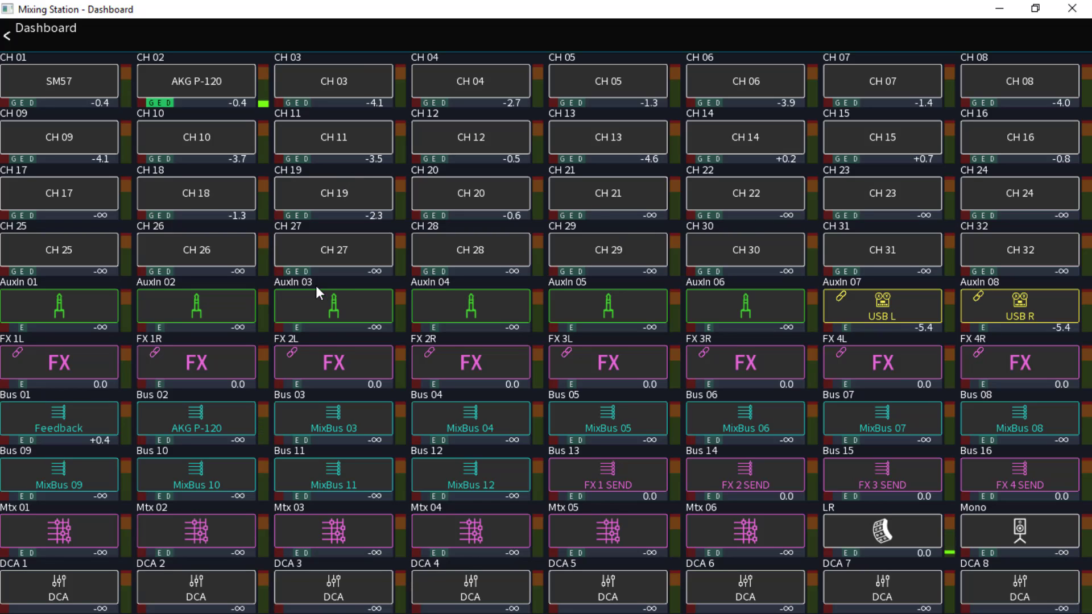
mouse_move(431, 306)
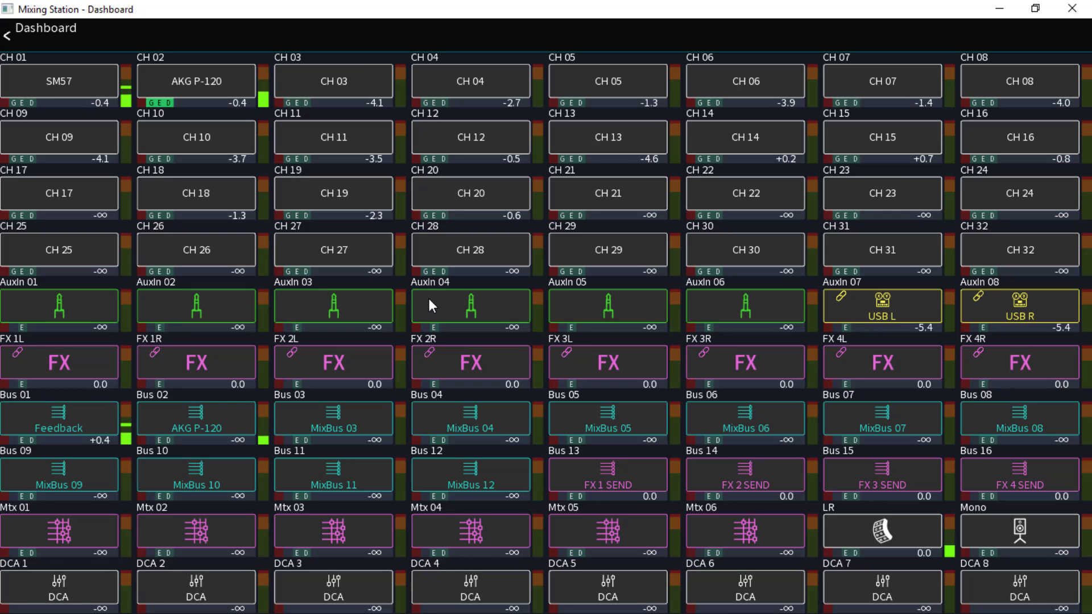
mouse_move(226, 362)
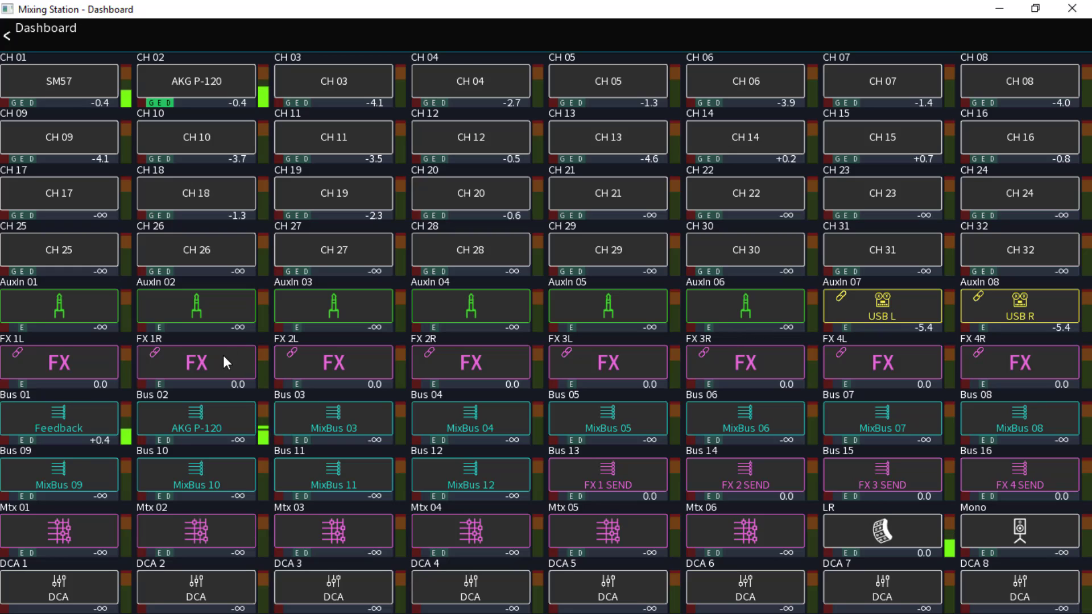
mouse_move(197, 142)
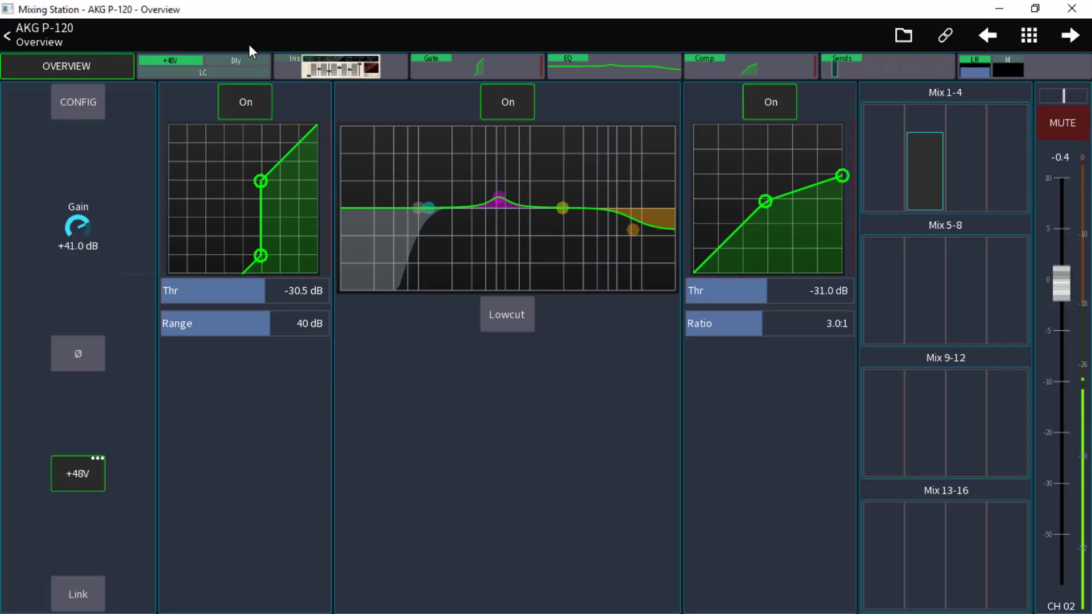
mouse_move(270, 161)
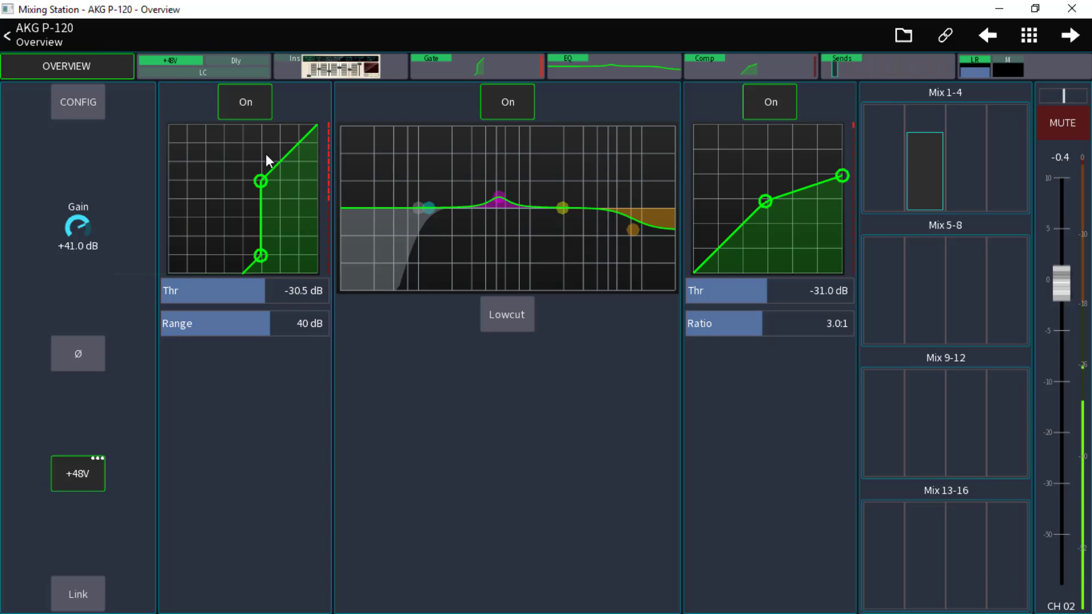
mouse_move(133, 41)
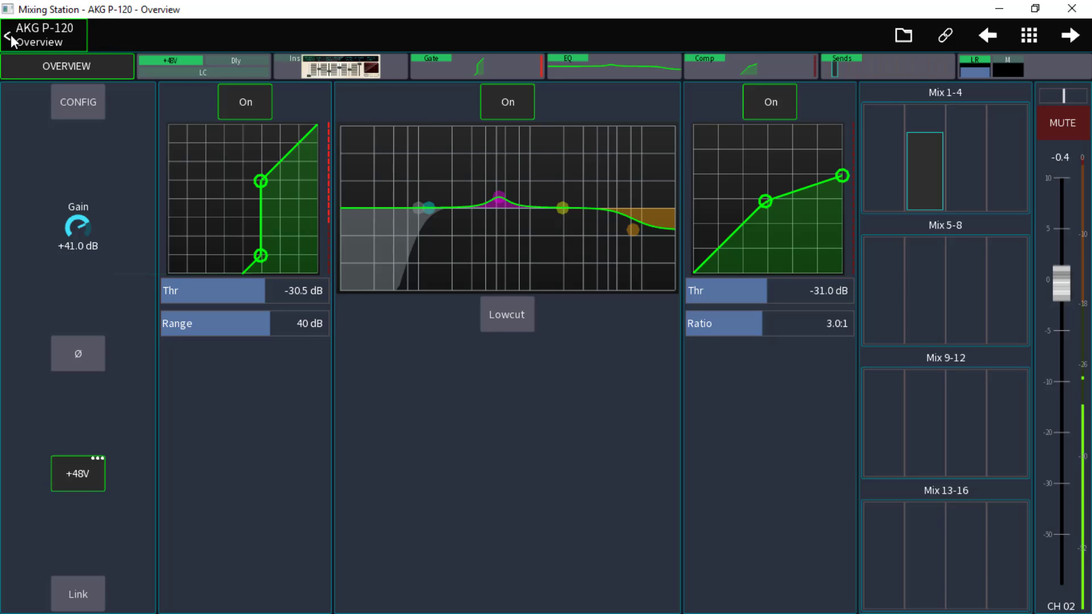
Go back from the AKG P-120 Overview page to the Dashboard grid.
click(14, 38)
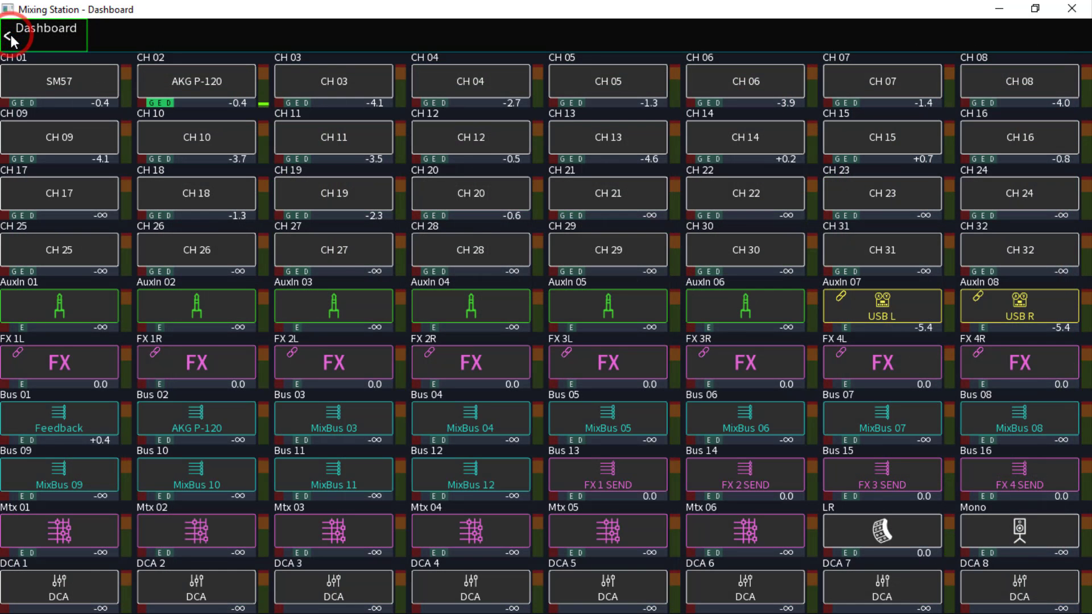
mouse_move(498, 372)
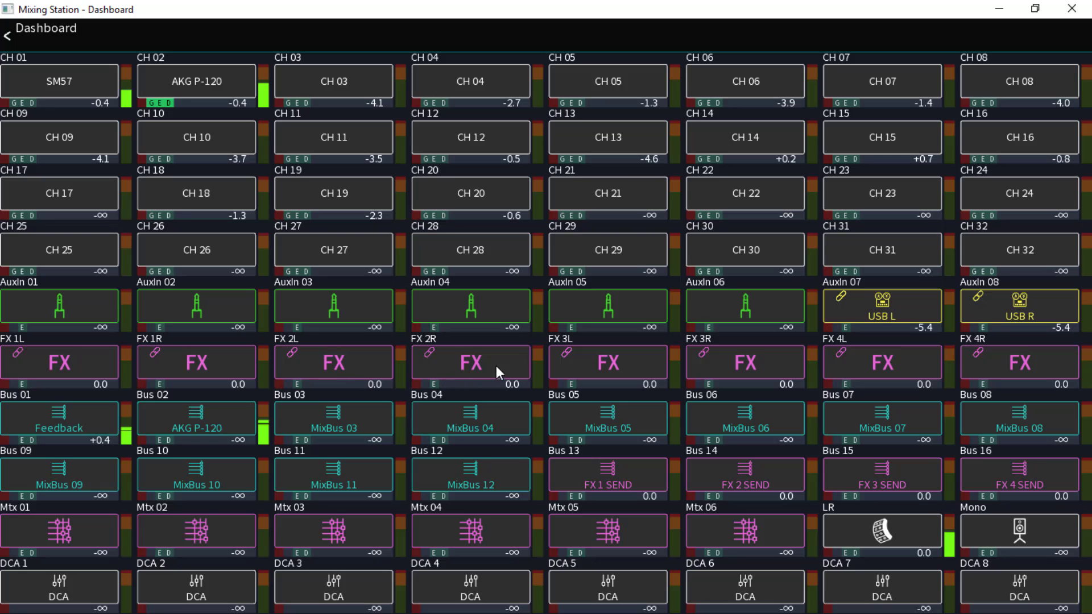
Tap the CH 12 tile on the Dashboard to open its Overview.
click(470, 362)
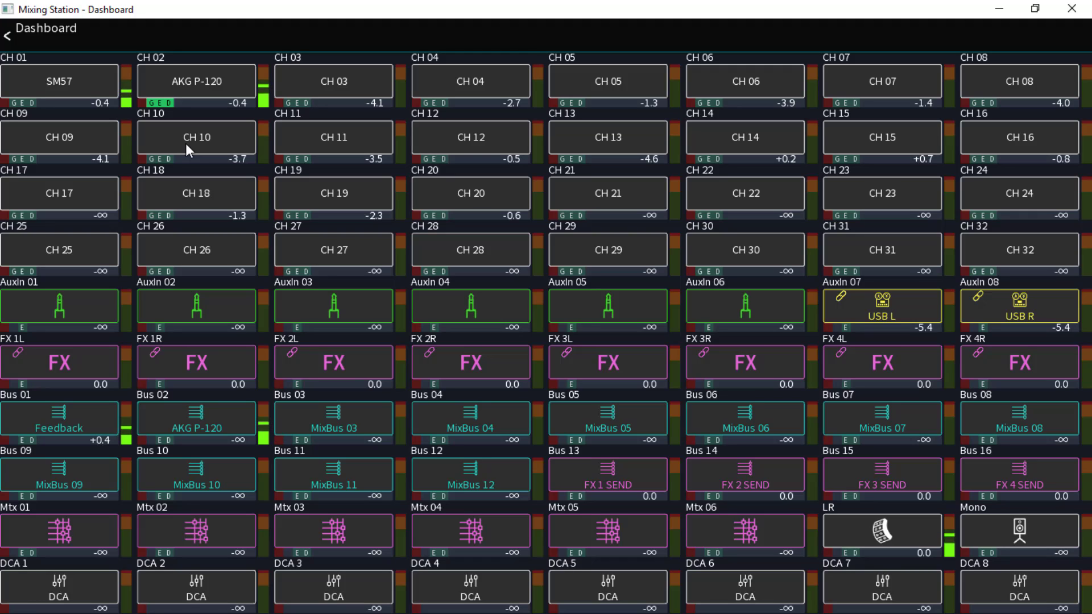
mouse_move(331, 102)
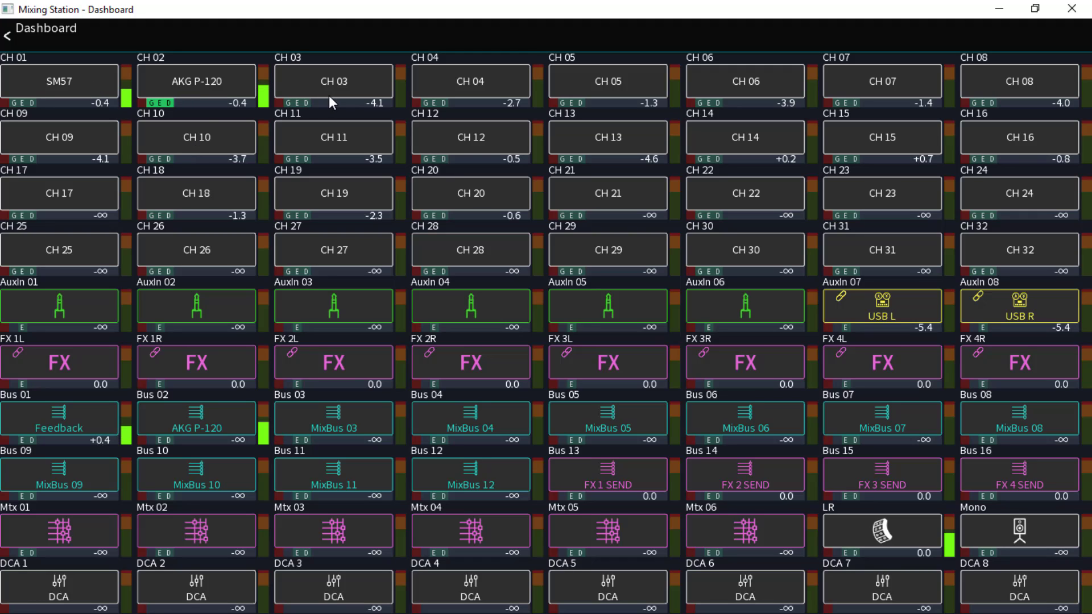
mouse_move(464, 115)
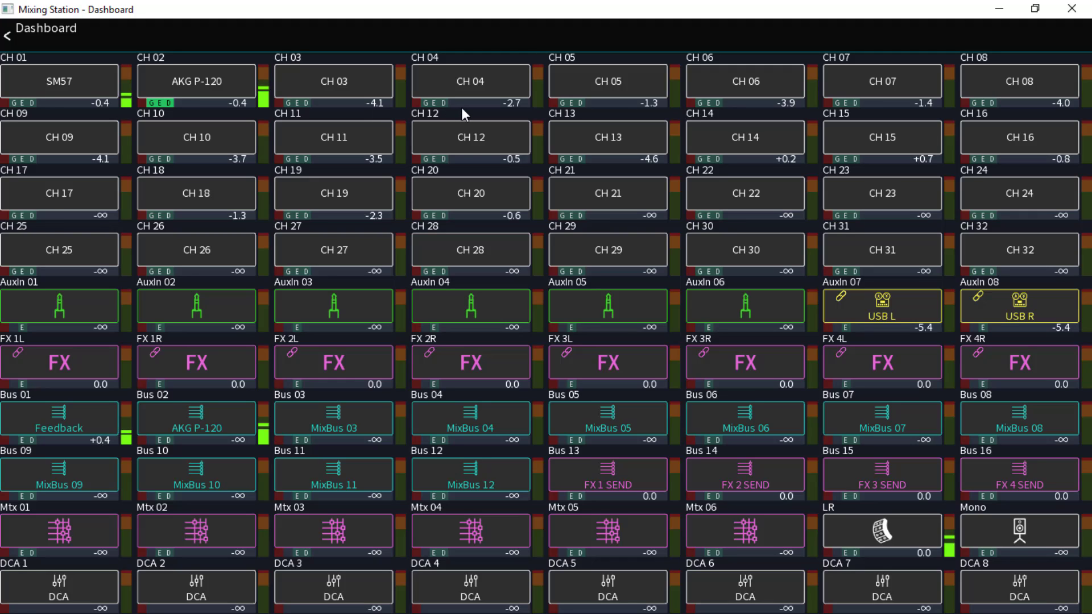
mouse_move(471, 92)
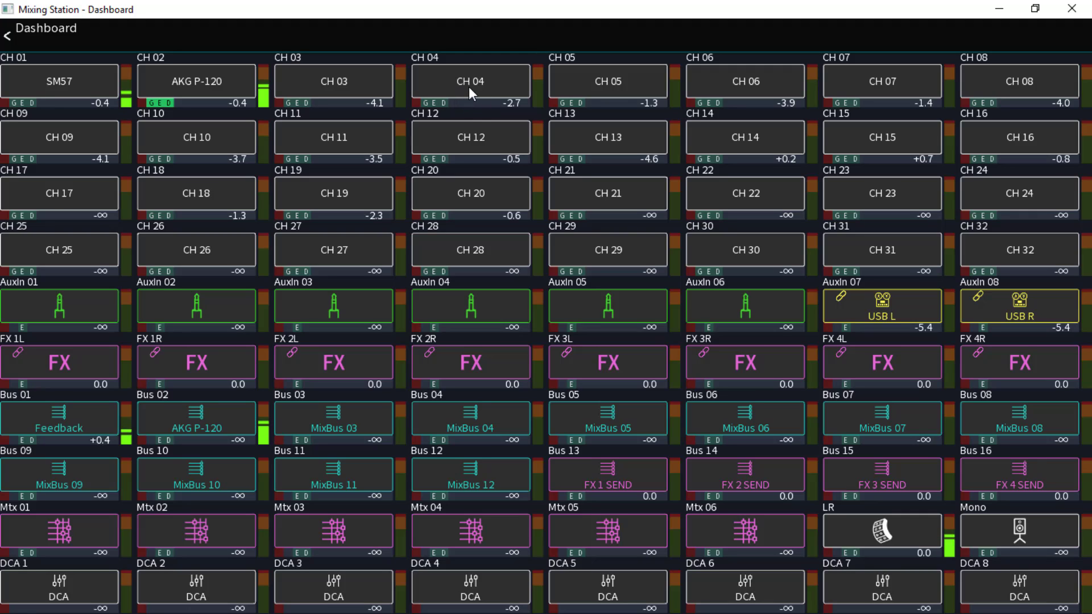
mouse_move(471, 145)
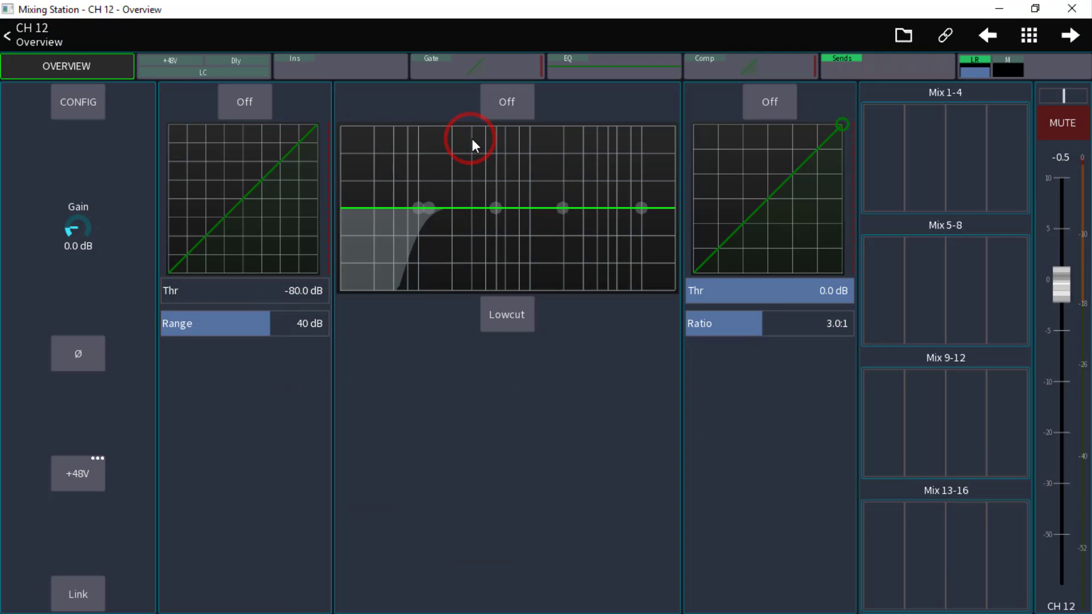
mouse_move(137, 205)
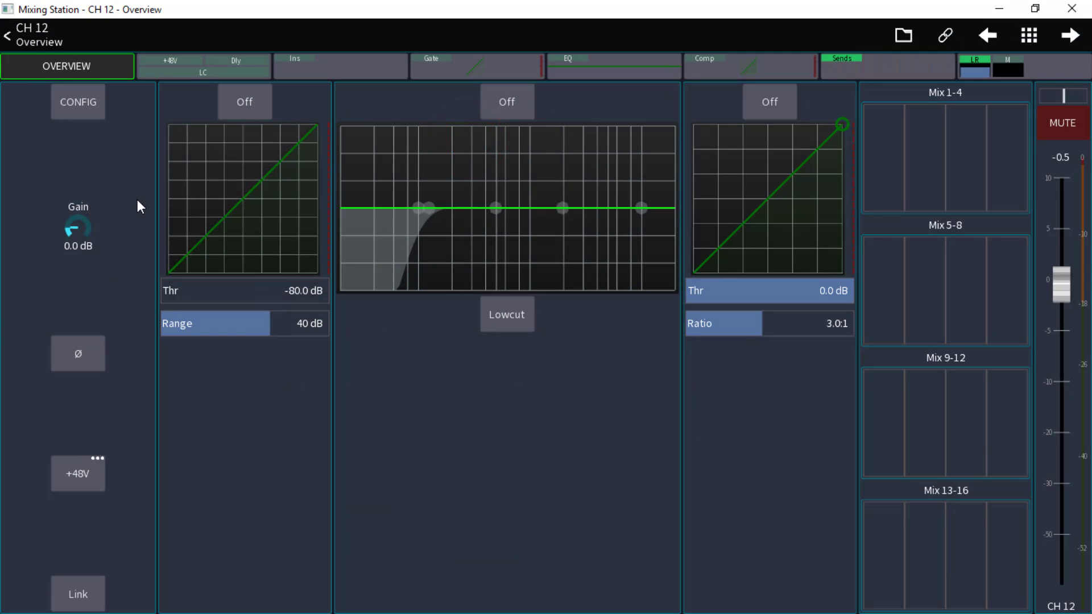
mouse_move(59, 448)
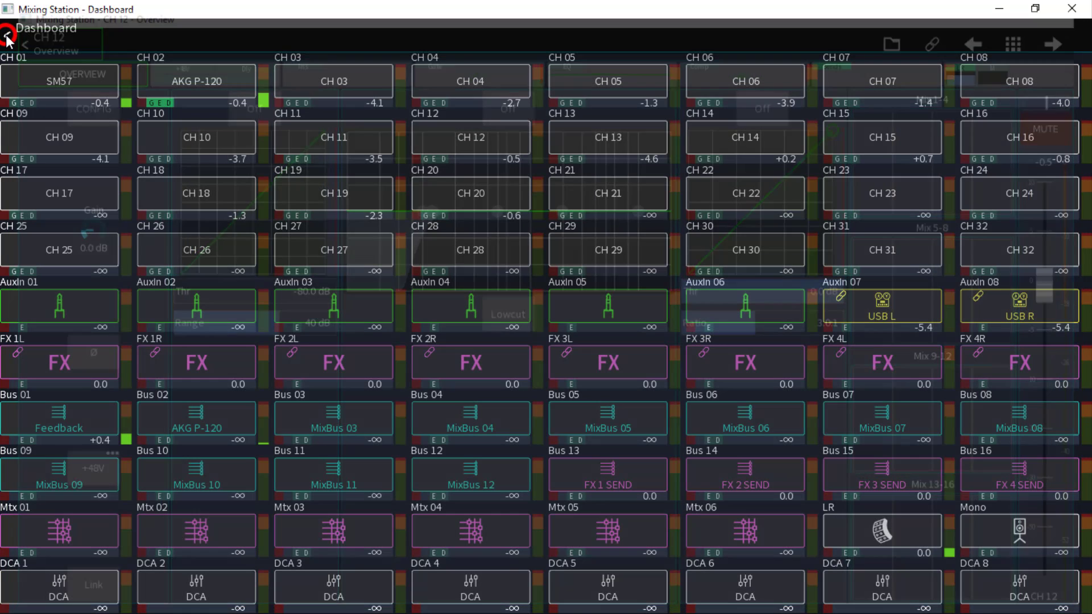
Back out to the LR Mix fader view and select Dashboard under Tools again.
click(7, 37)
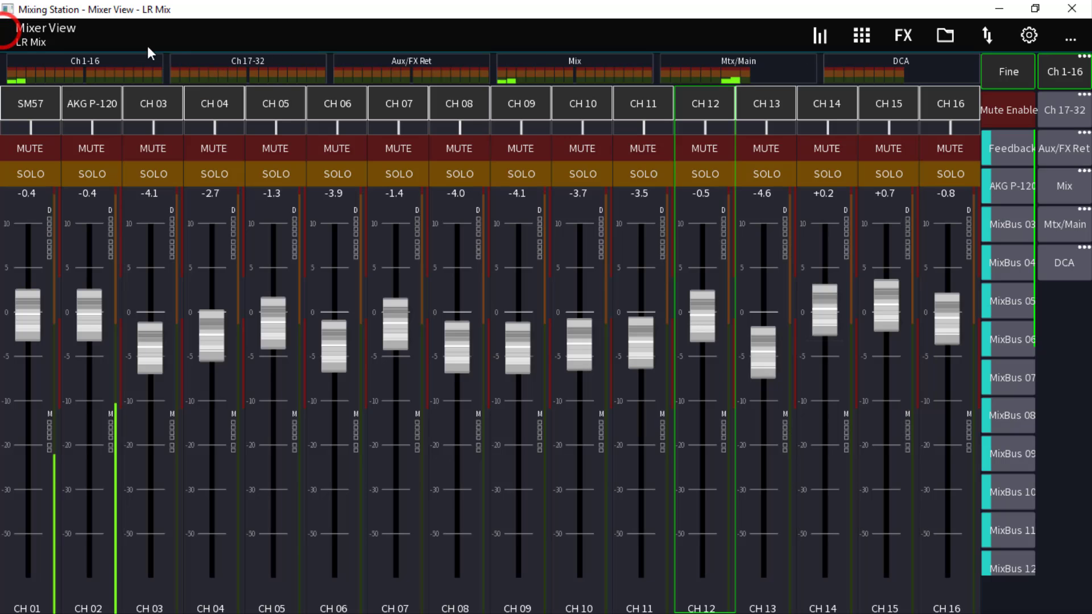
click(1076, 35)
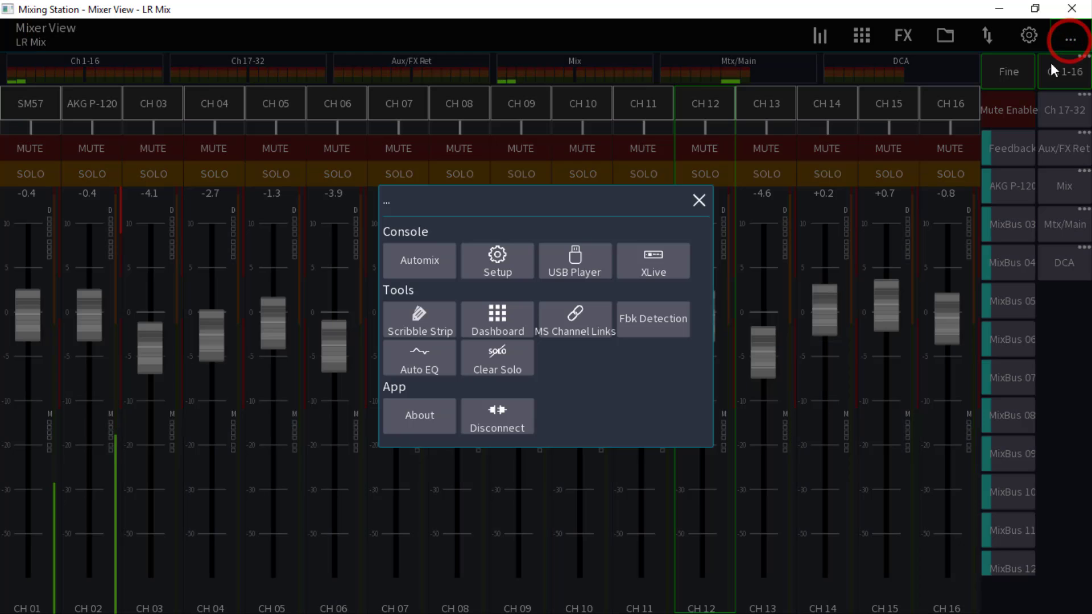
mouse_move(496, 319)
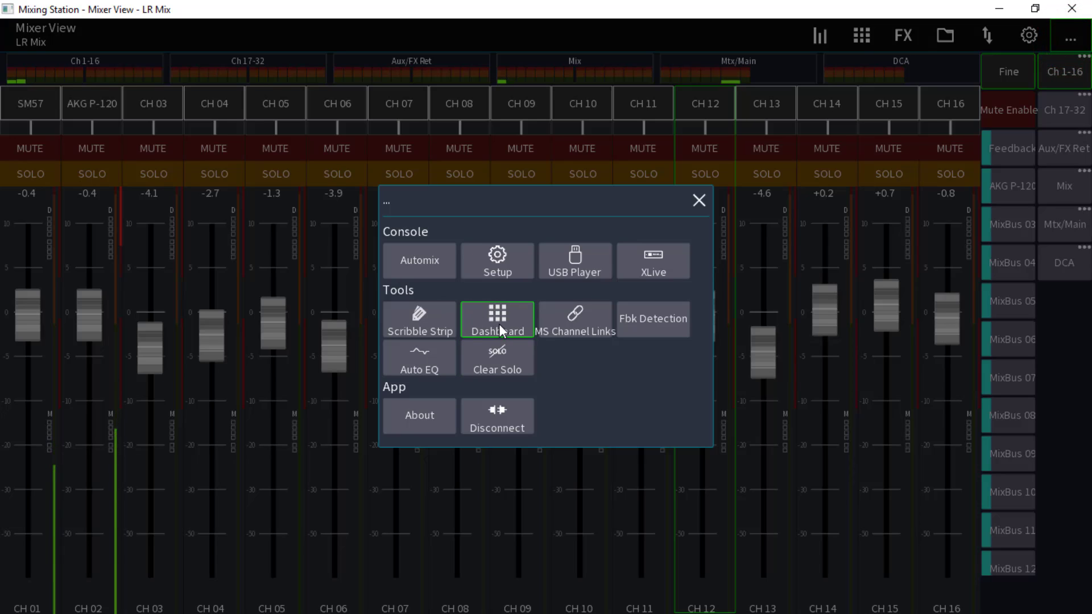
click(497, 318)
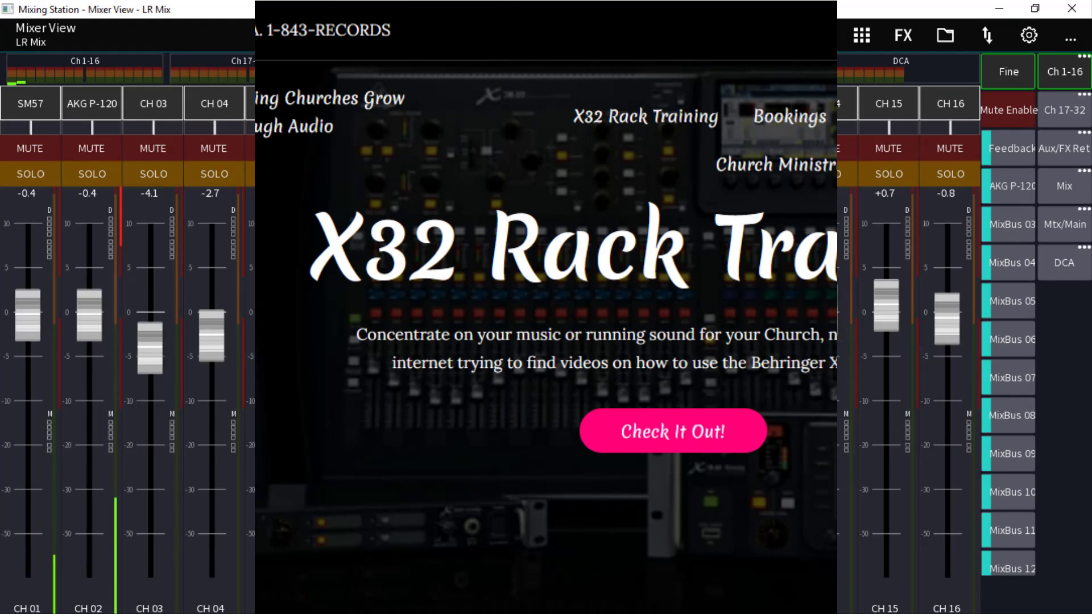